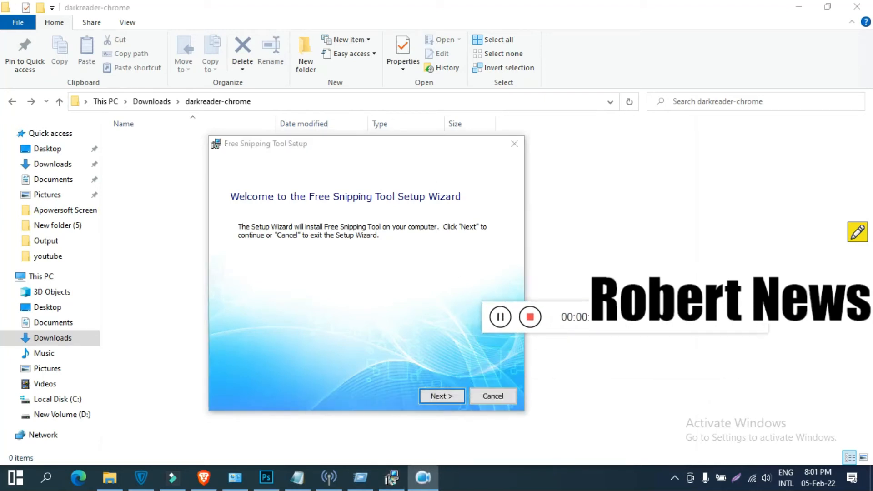
Continue past the welcome page and accept the license agreement to install Free Snipping Tool
left_click(441, 396)
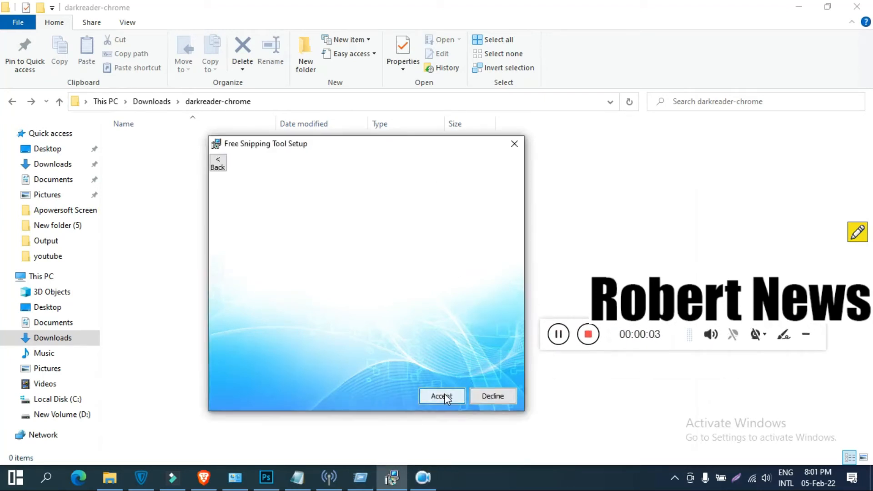
left_click(441, 396)
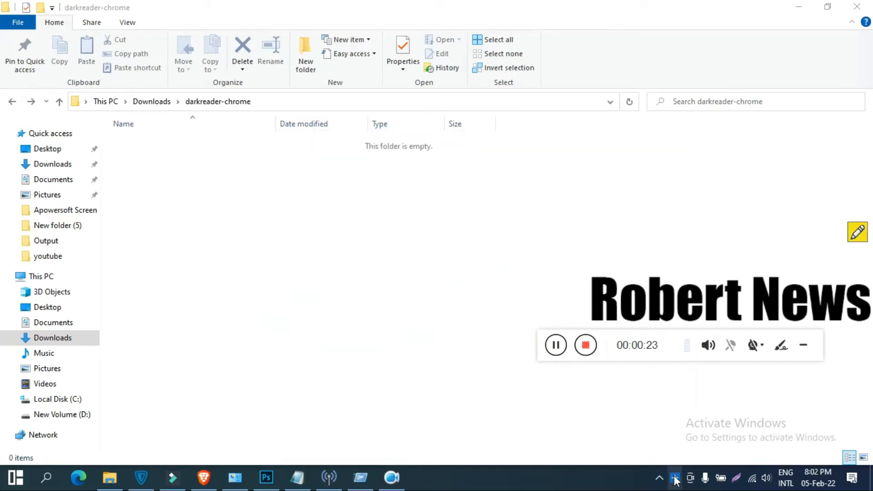
left_click(674, 477)
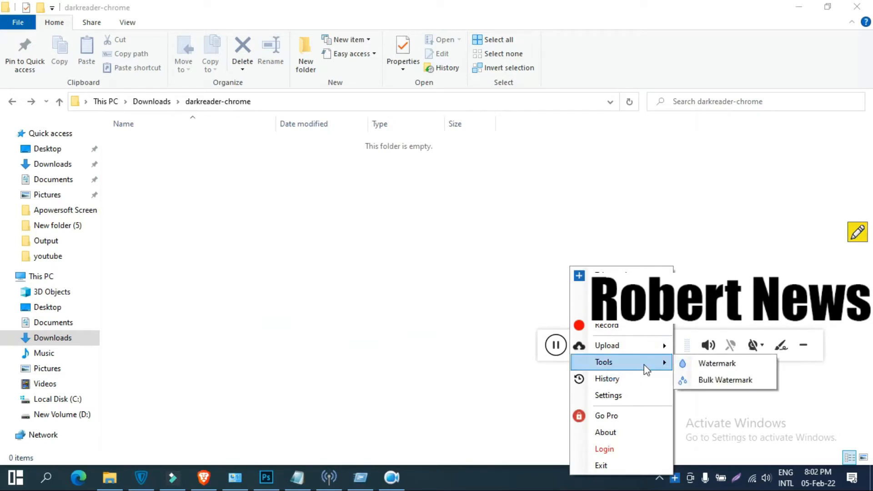
mouse_move(607, 346)
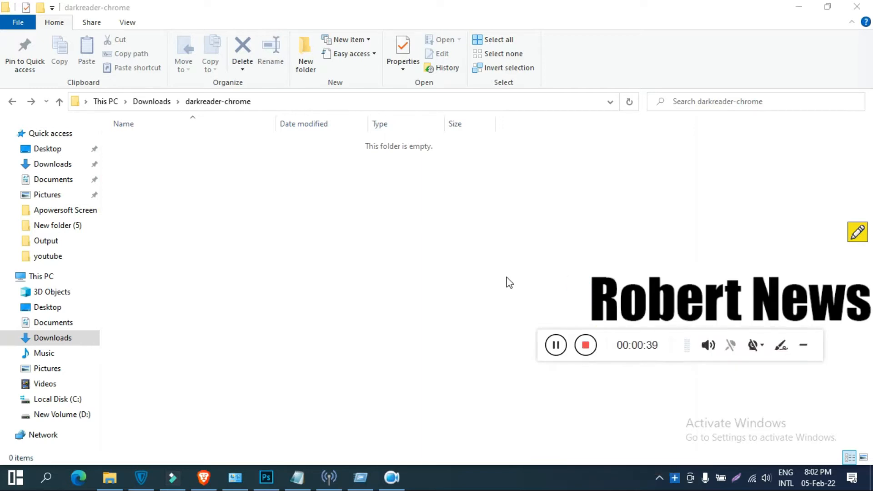
Capture a 547x150 snip, draw a blue ellipse in its centre, and choose Save as Image
left_click_drag(288, 202, 636, 281)
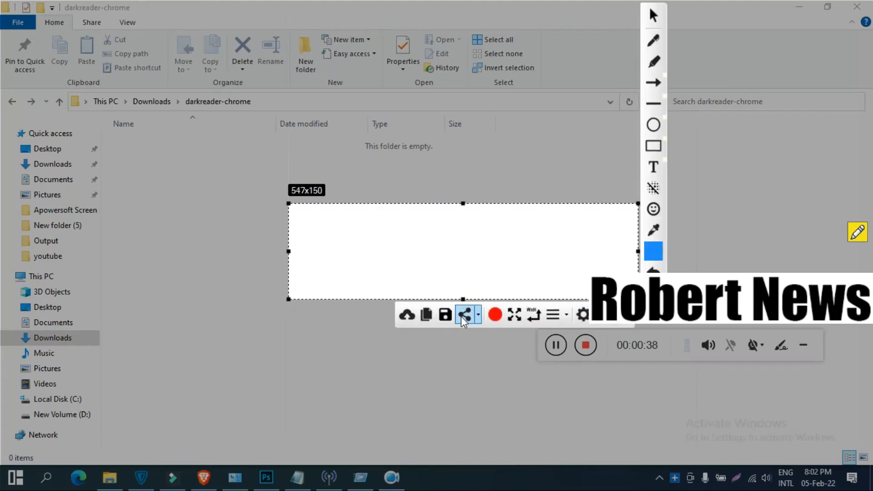
mouse_move(514, 315)
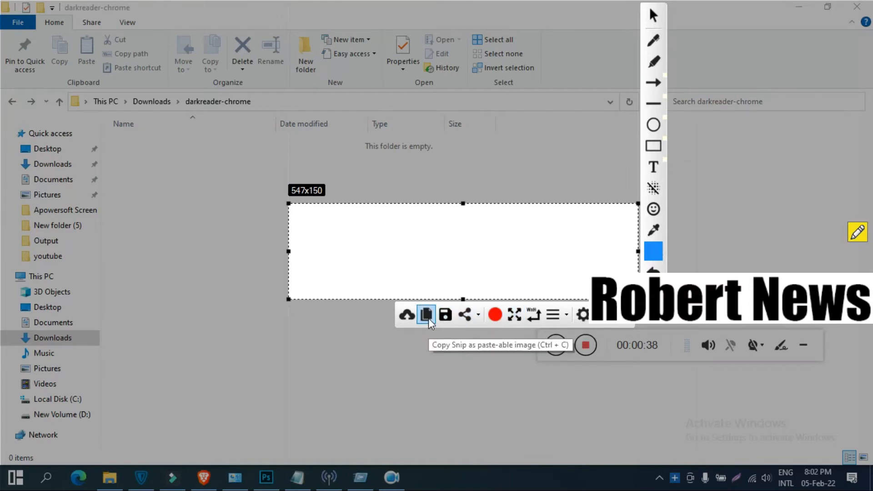
mouse_move(653, 146)
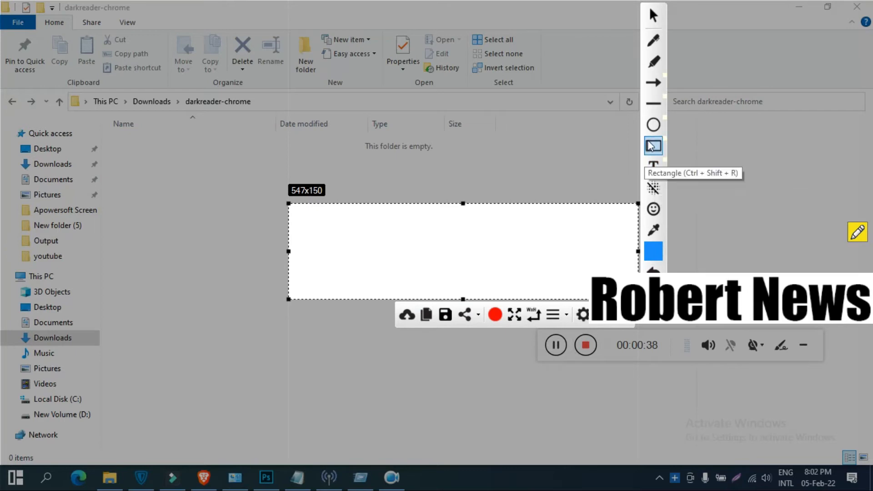
left_click_drag(443, 228, 543, 272)
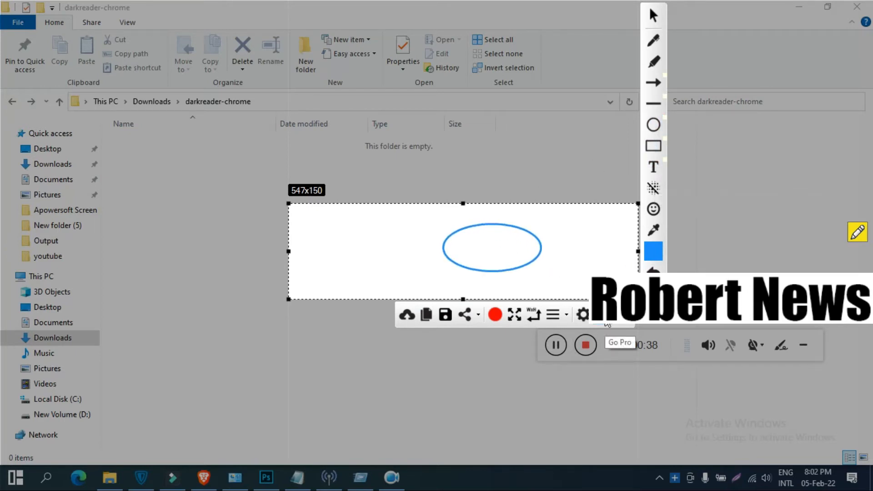
left_click(653, 61)
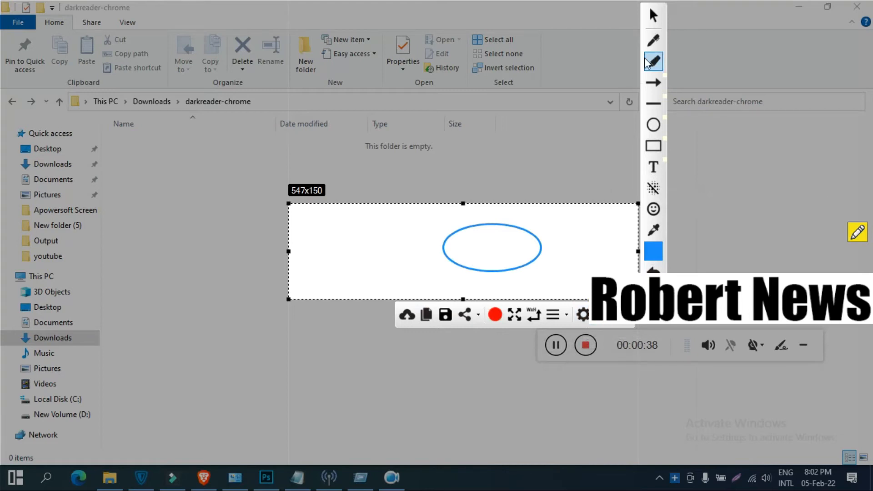
mouse_move(457, 333)
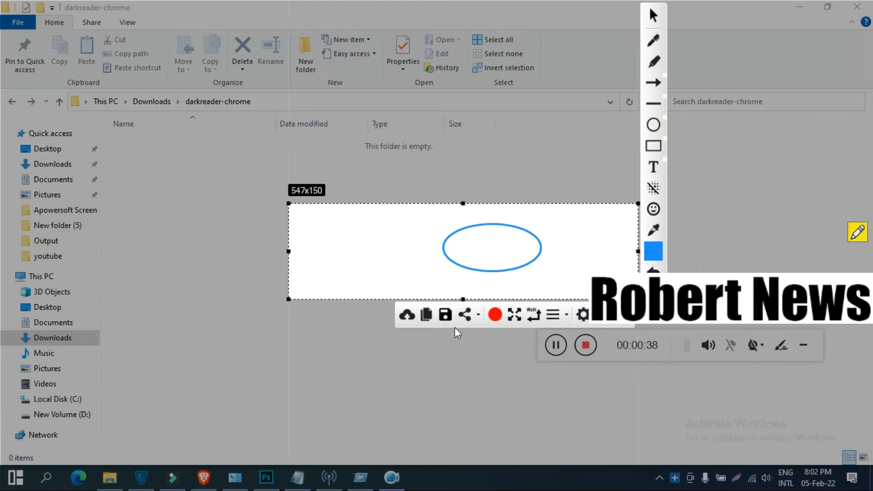
mouse_move(445, 315)
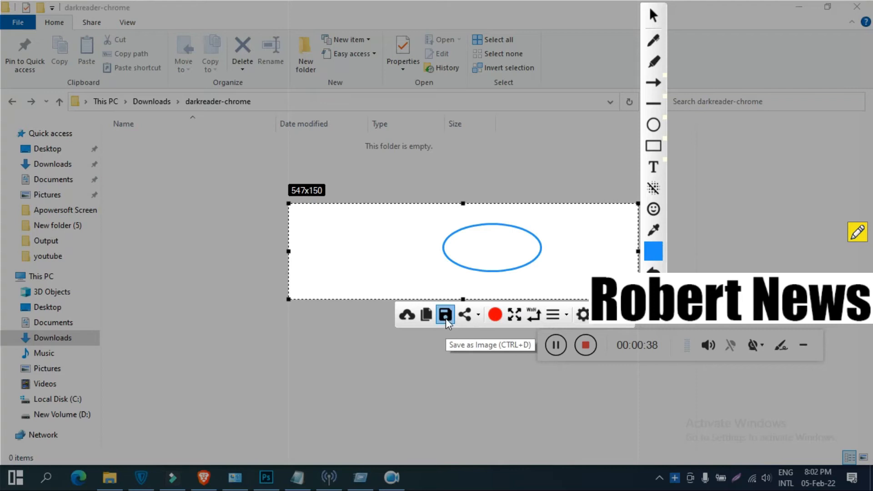
left_click(445, 315)
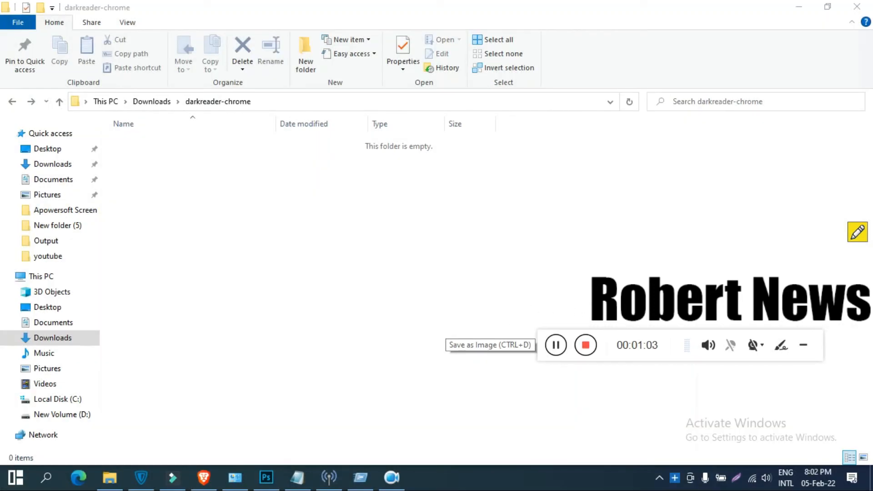
Name the image file 'yy' and save it as PNG in the Pictures folder
left_click(491, 344)
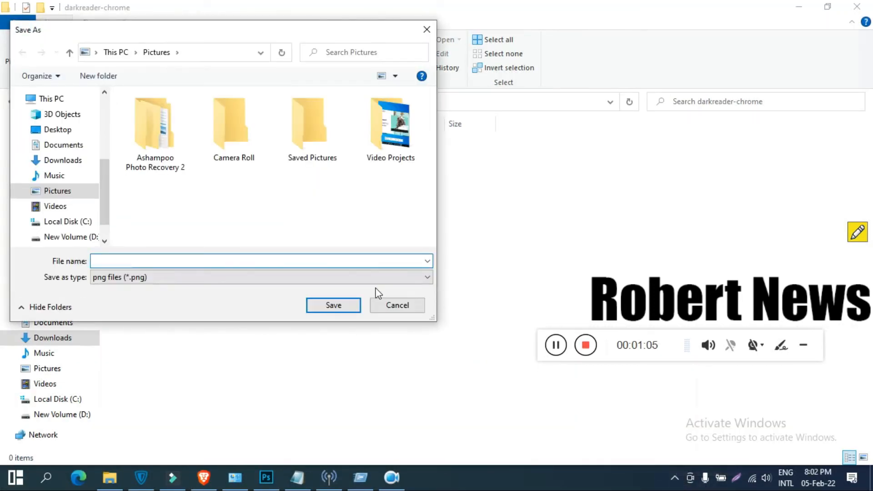
type("yy")
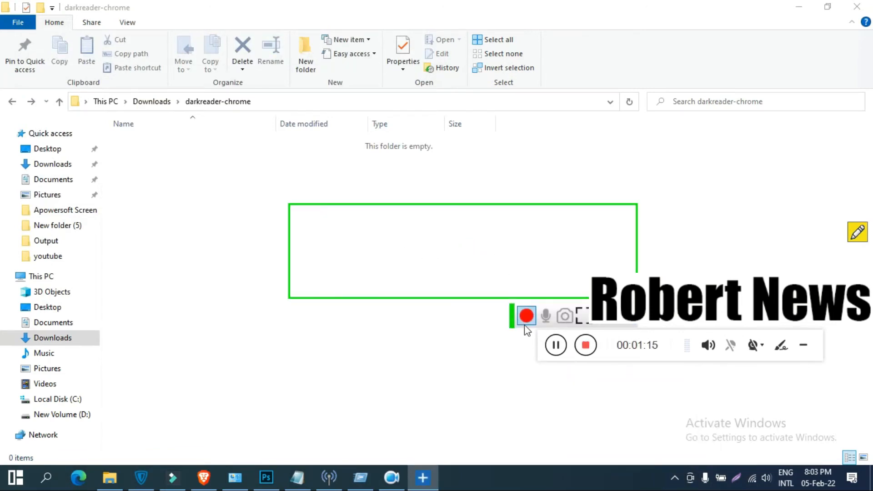
Try recording the region, dismiss the Pro Features warning, and take a still capture instead
left_click(526, 315)
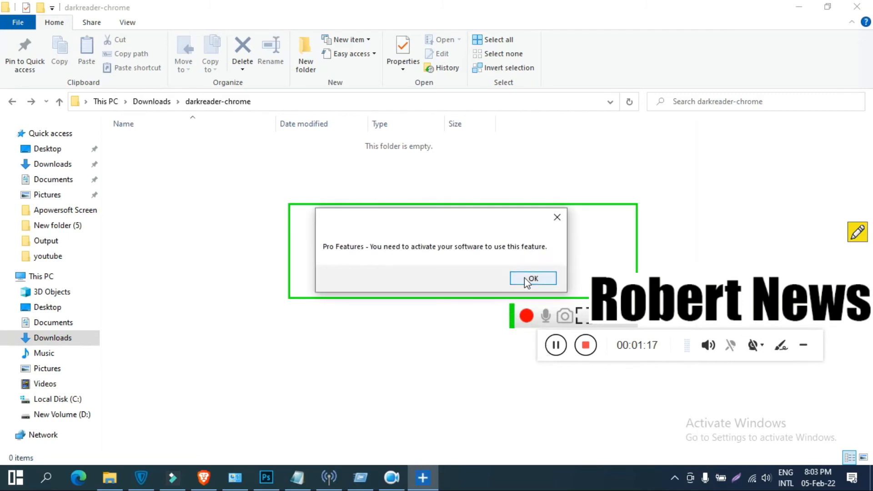
left_click(532, 278)
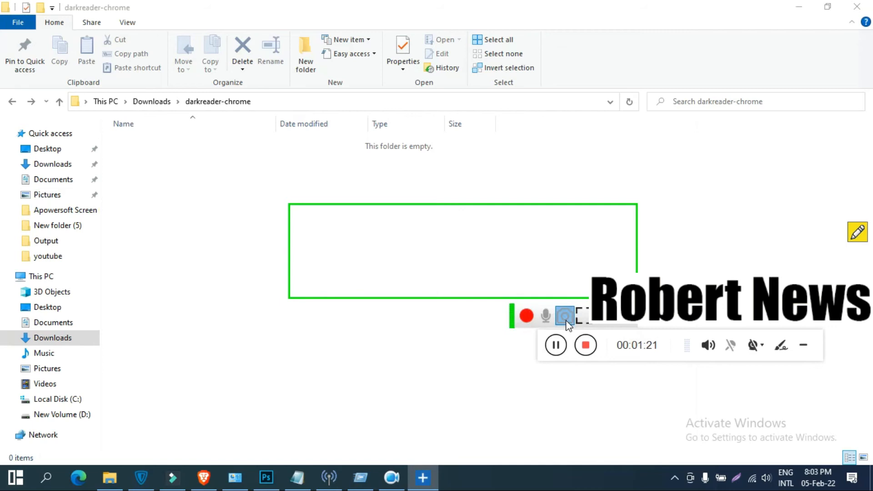
left_click(564, 316)
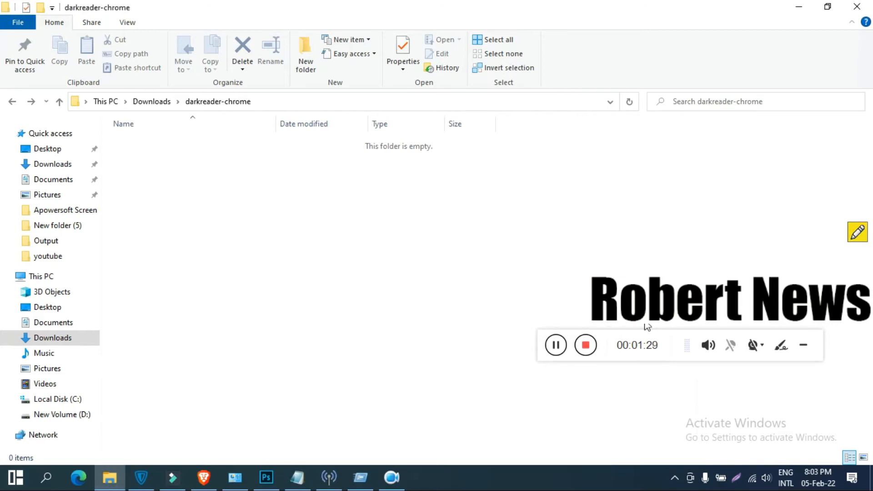
mouse_move(715, 480)
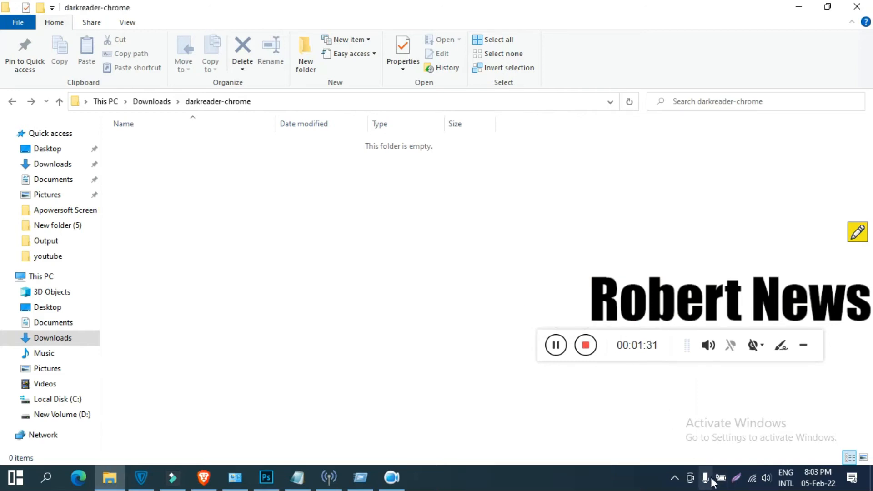
left_click(721, 477)
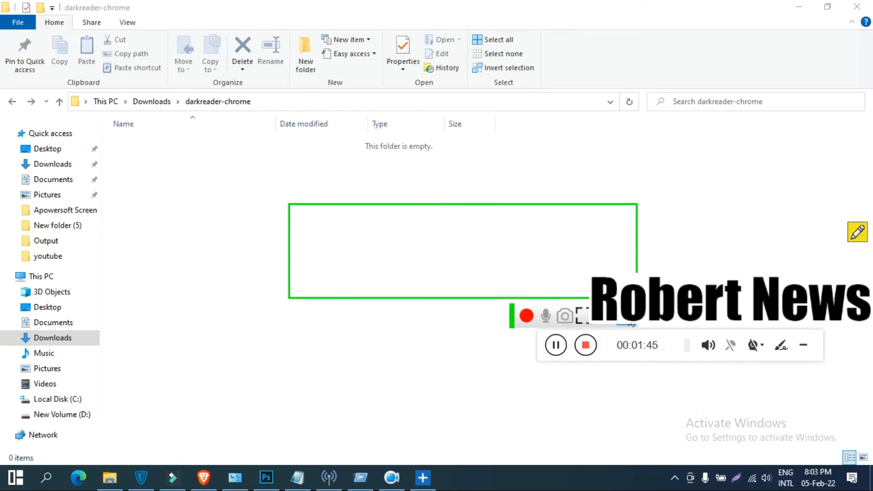
left_click(674, 477)
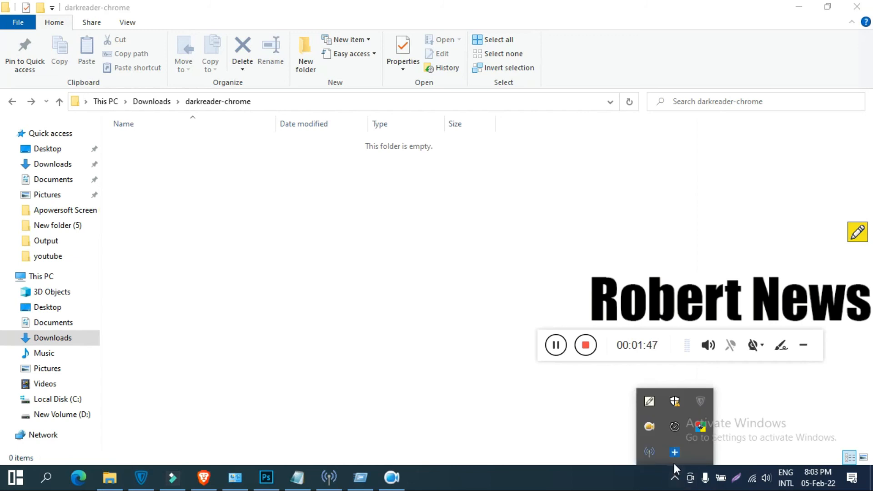
left_click(674, 452)
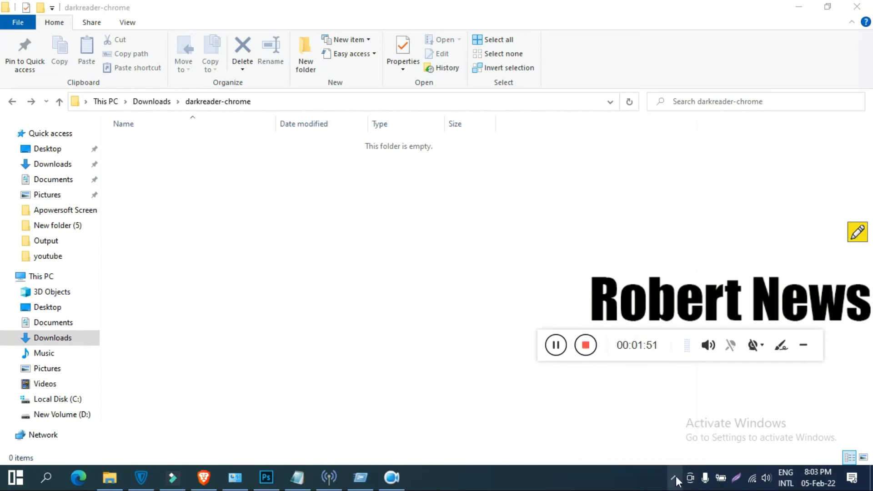
Show the hidden tray icons to reach the Free Snipping Tool menu and its Custom Snip options
left_click(676, 478)
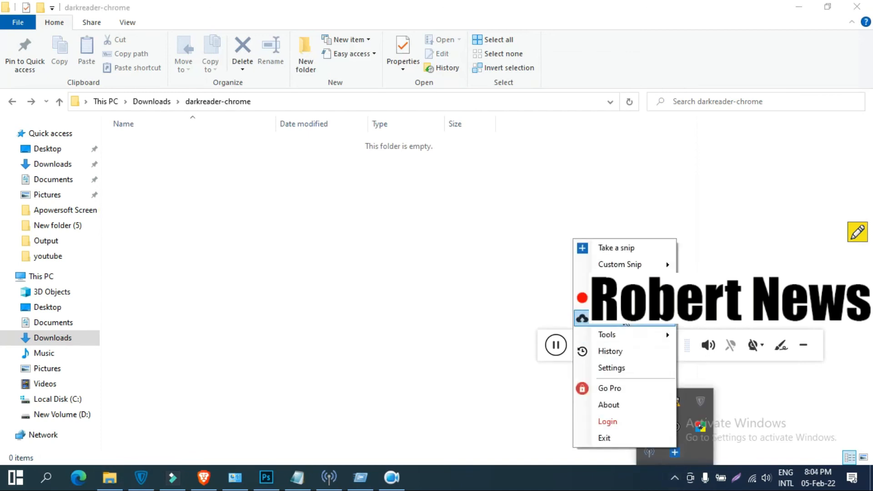
mouse_move(607, 333)
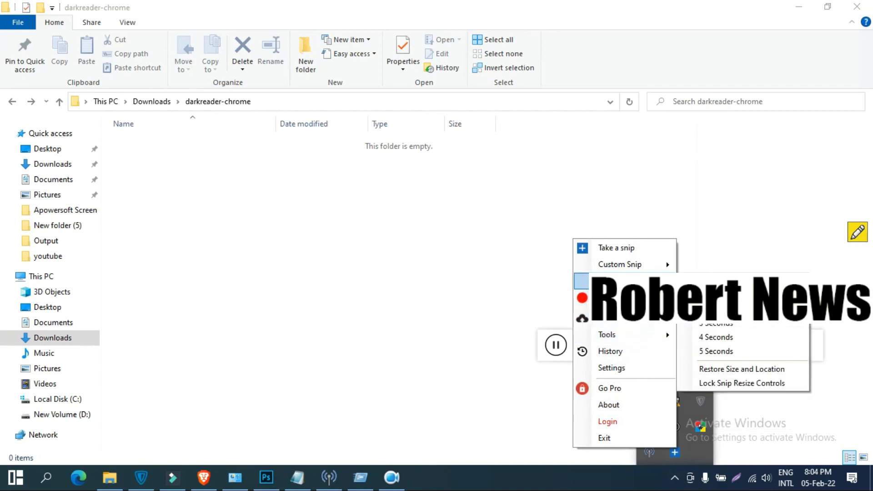
mouse_move(619, 264)
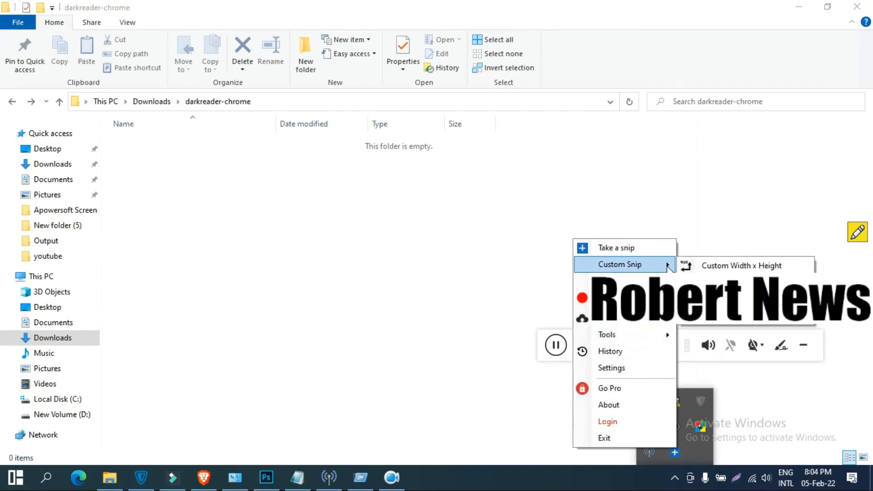